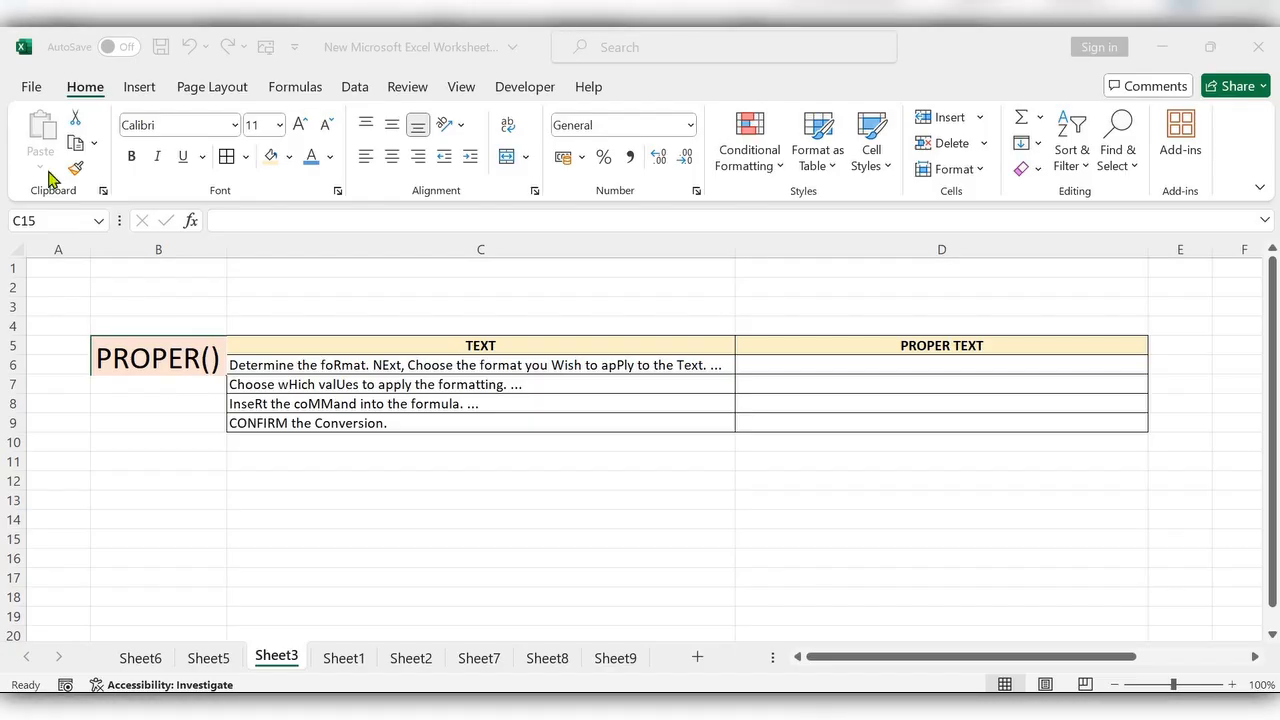
{"action": "mouse_move", "coordinate": [224, 370]}
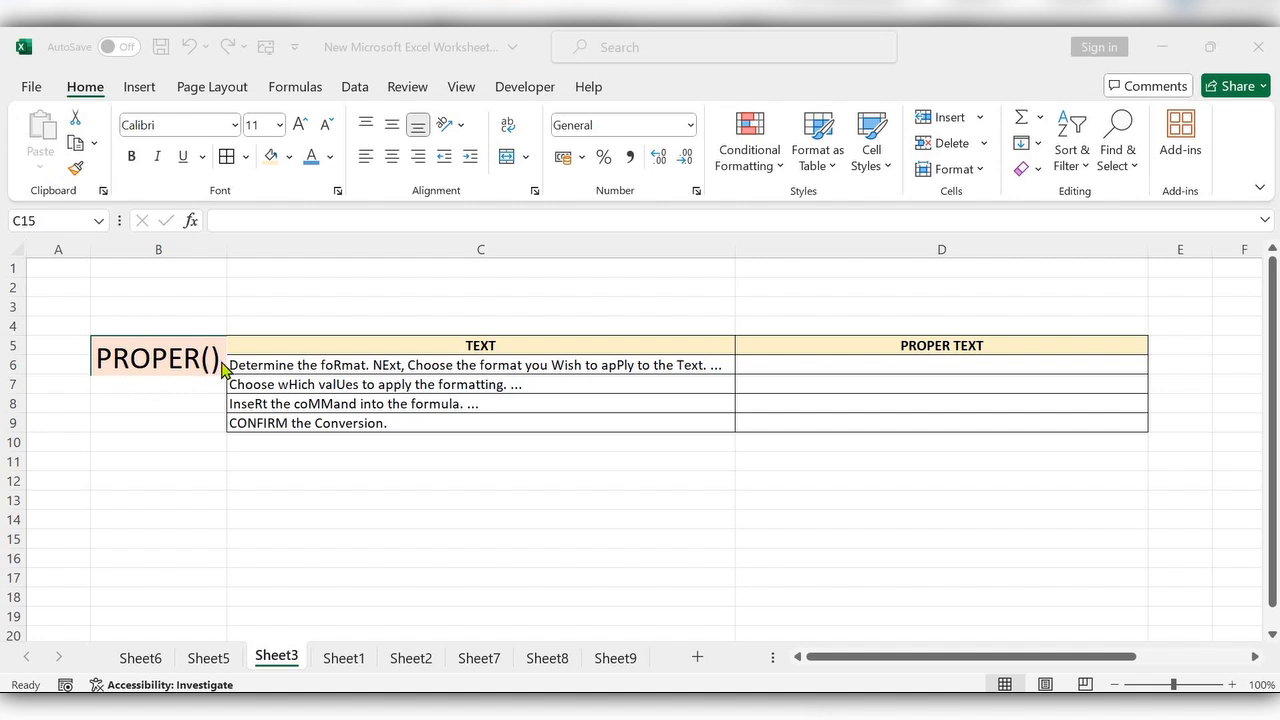
{"action": "mouse_move", "coordinate": [180, 380]}
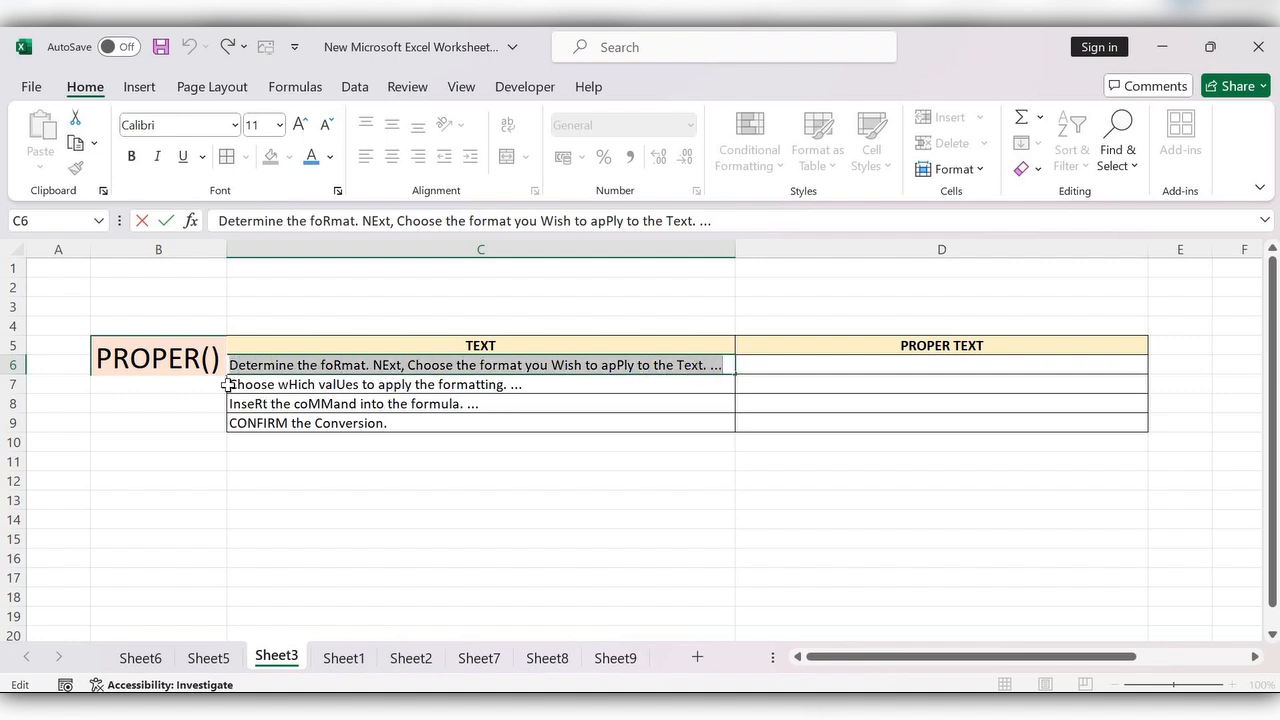
Step: Enter =PROPER(C6) in D6 to show the first sentence in title case
{"action": "left_click", "coordinate": [480, 384]}
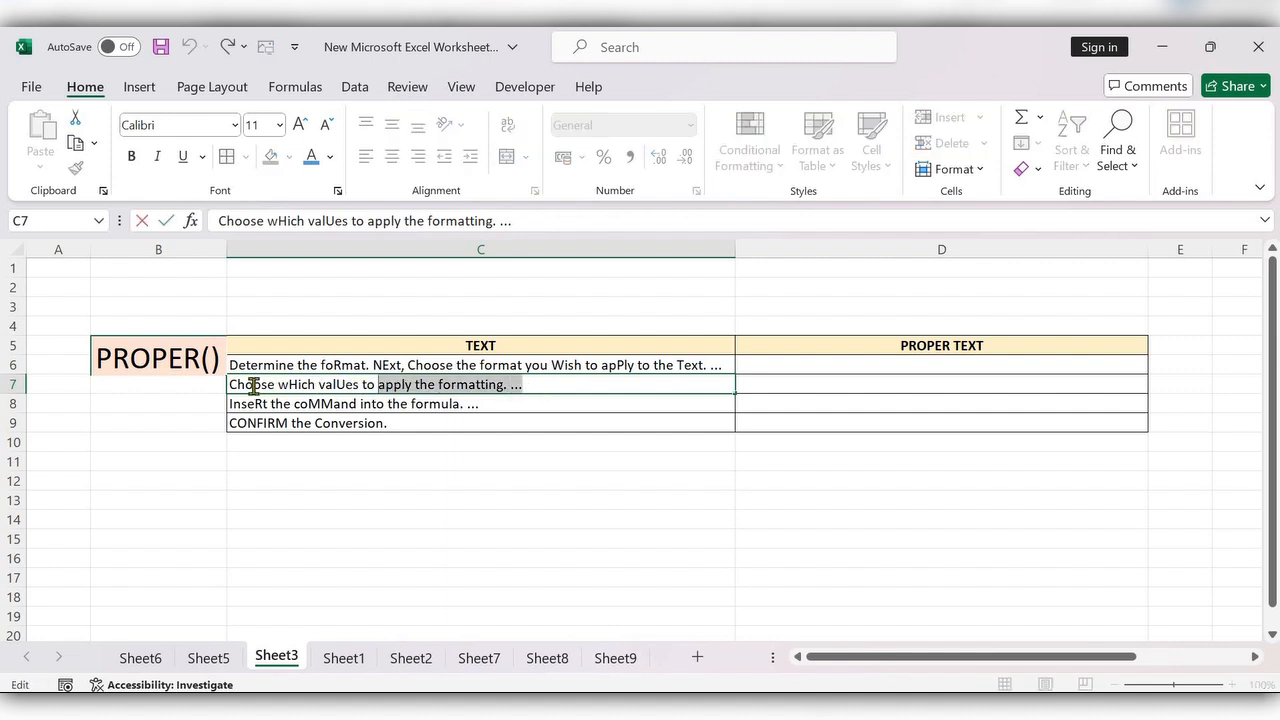
{"action": "left_click", "coordinate": [448, 404]}
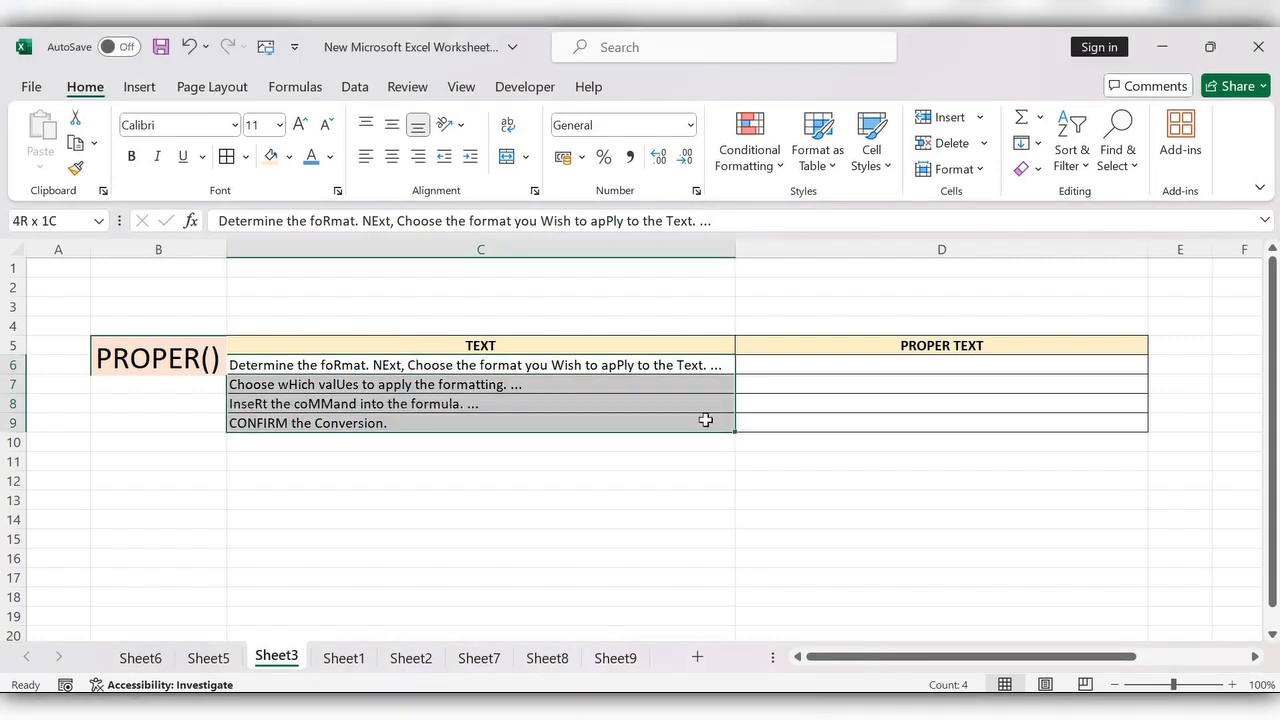
{"action": "left_click", "coordinate": [940, 364]}
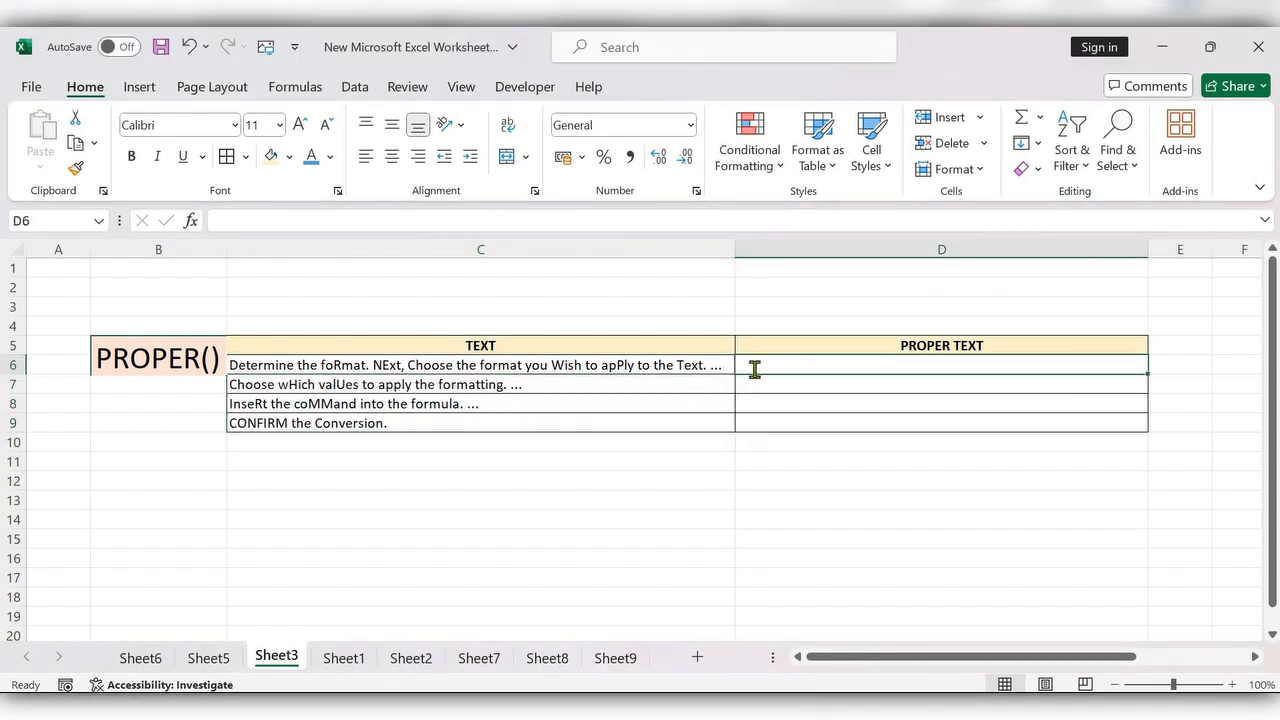
{"action": "type", "text": "=prooper("}
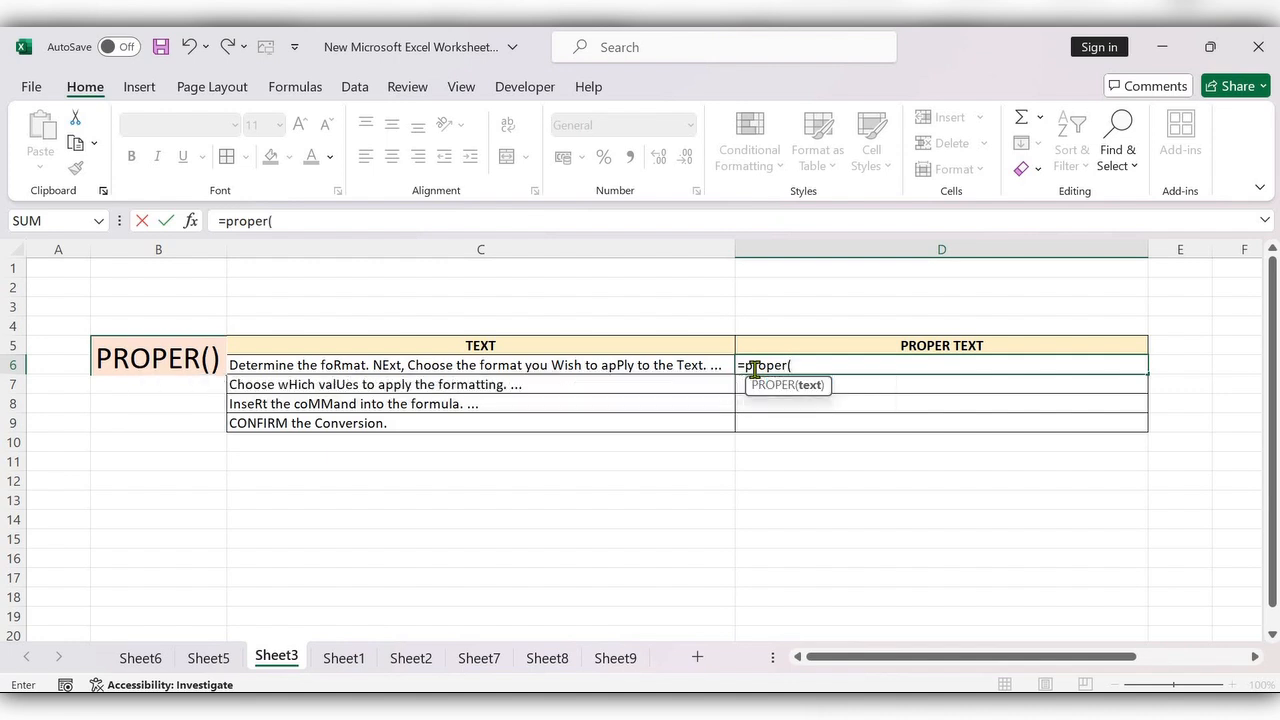
{"action": "left_click", "coordinate": [480, 364]}
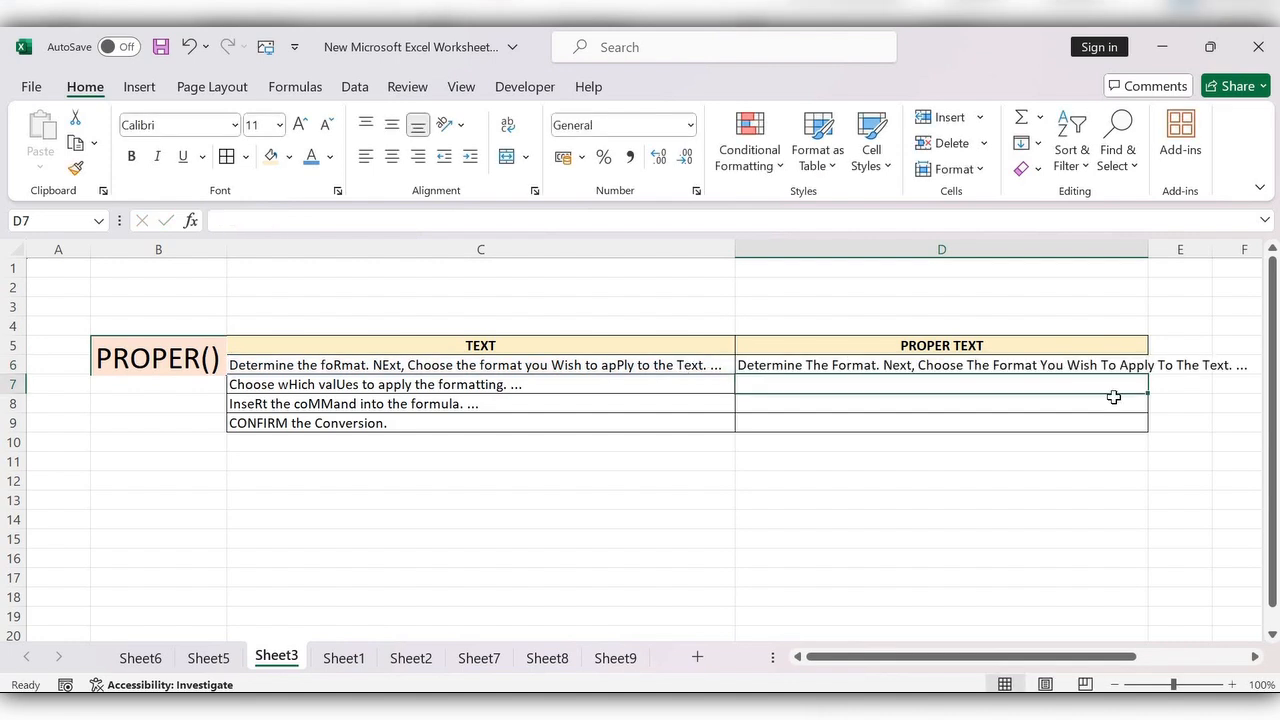
Step: Fill the PROPER formula from D6 down through D9 for the remaining sentences
{"action": "left_click", "coordinate": [940, 364]}
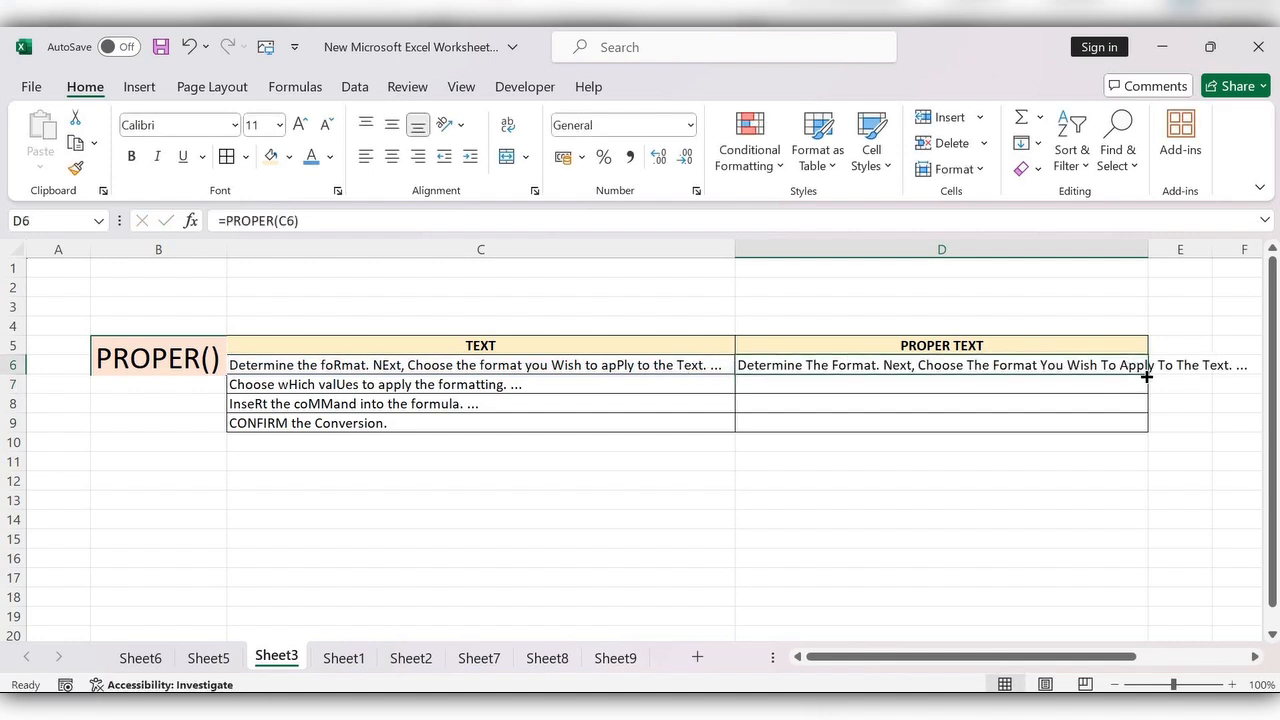
{"action": "left_click_drag", "start_coordinate": [1148, 376], "coordinate": [1148, 430]}
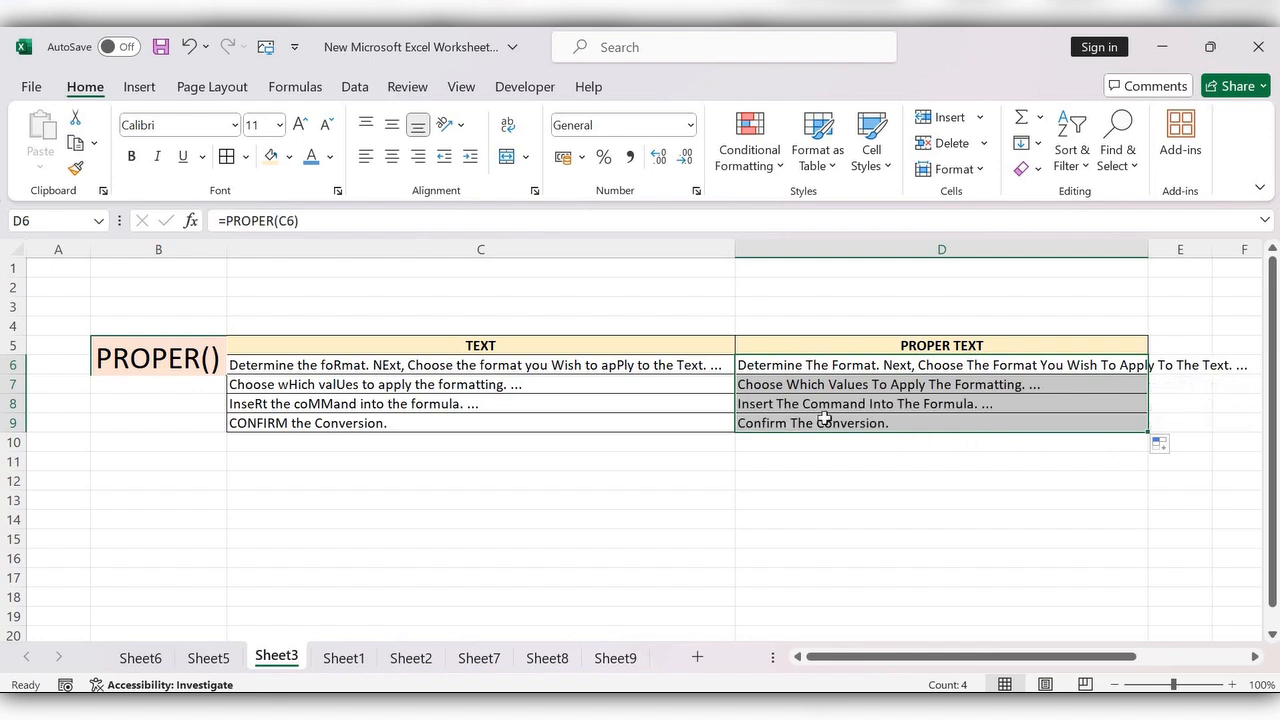